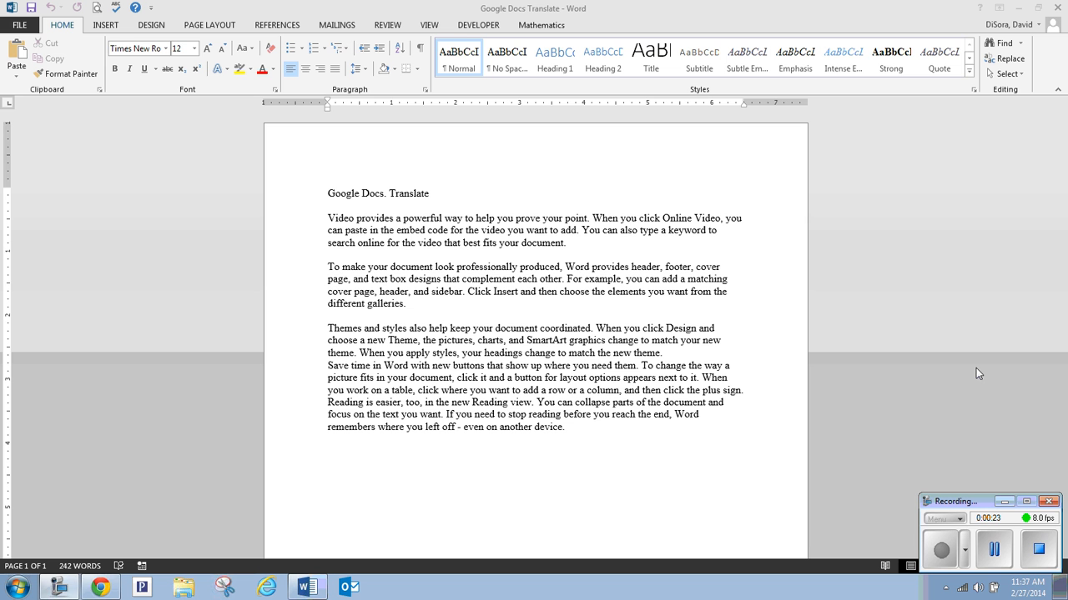
mouse_move(459, 313)
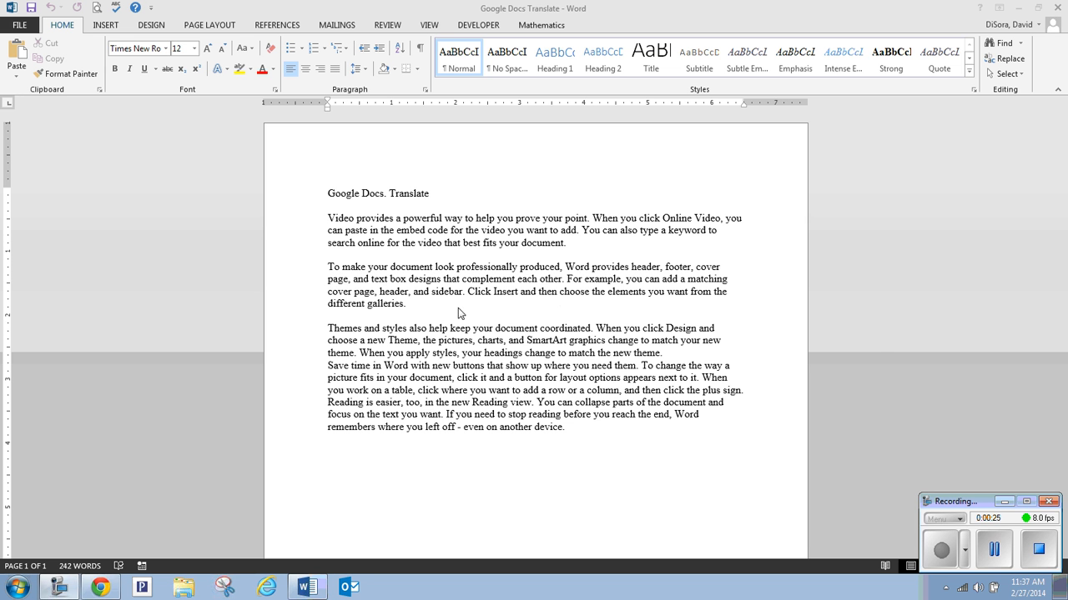
mouse_move(385, 7)
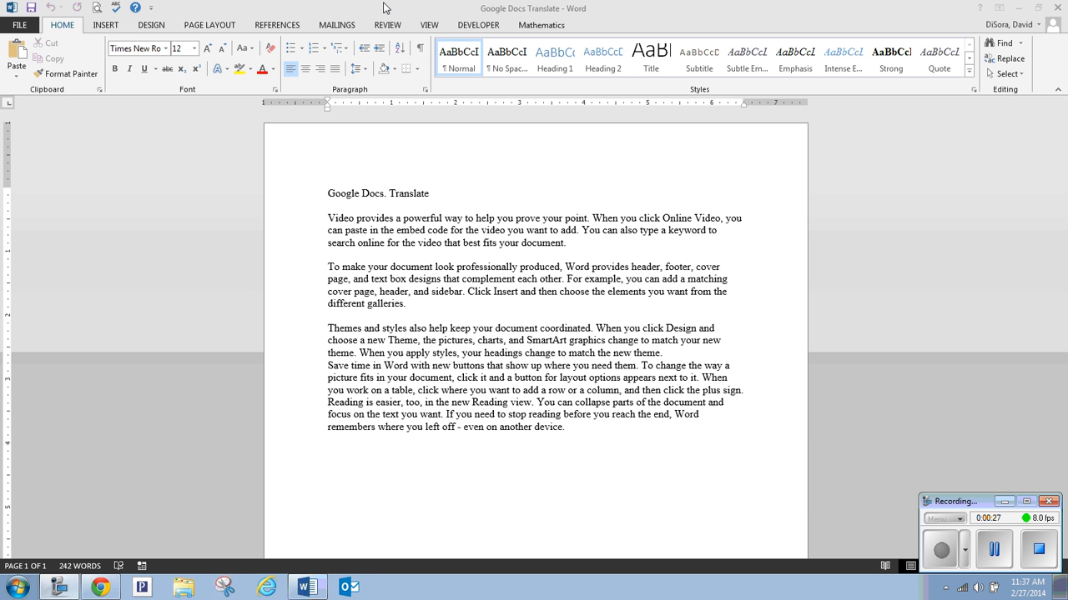
mouse_move(492, 188)
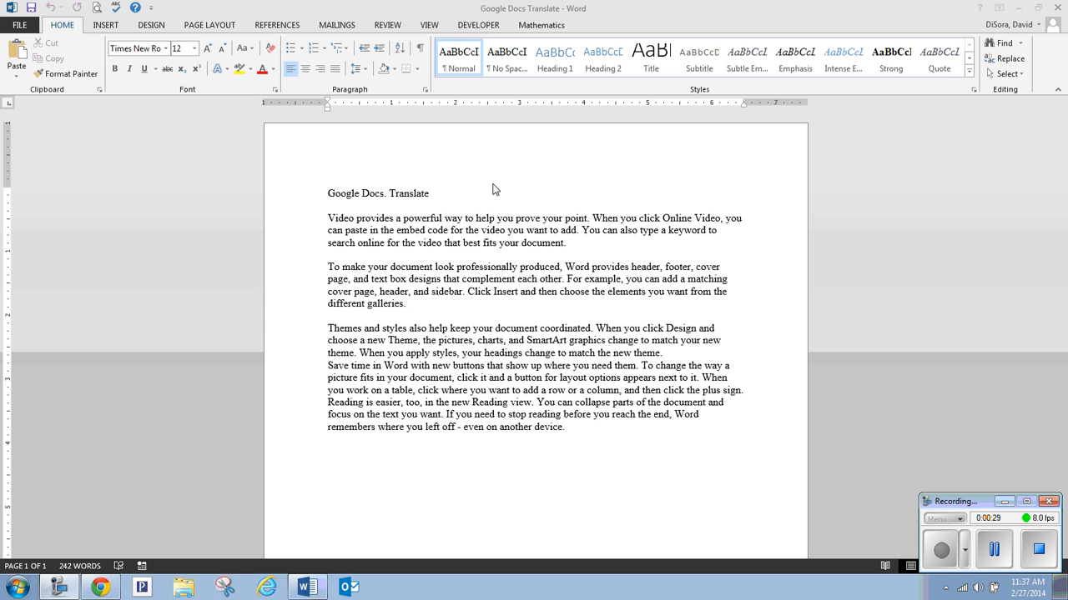
mouse_move(498, 416)
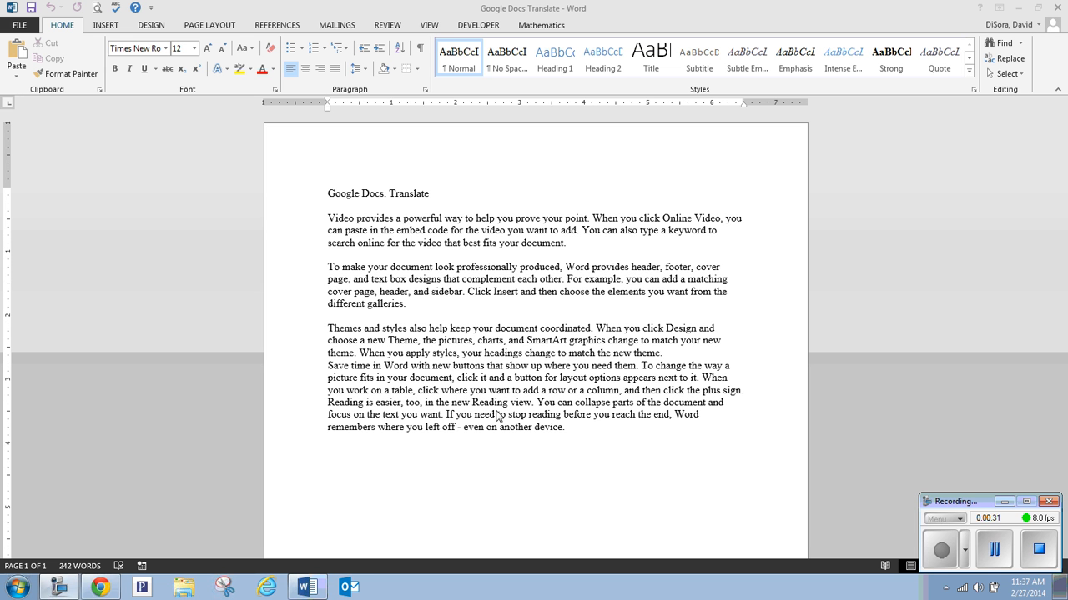
mouse_move(215, 552)
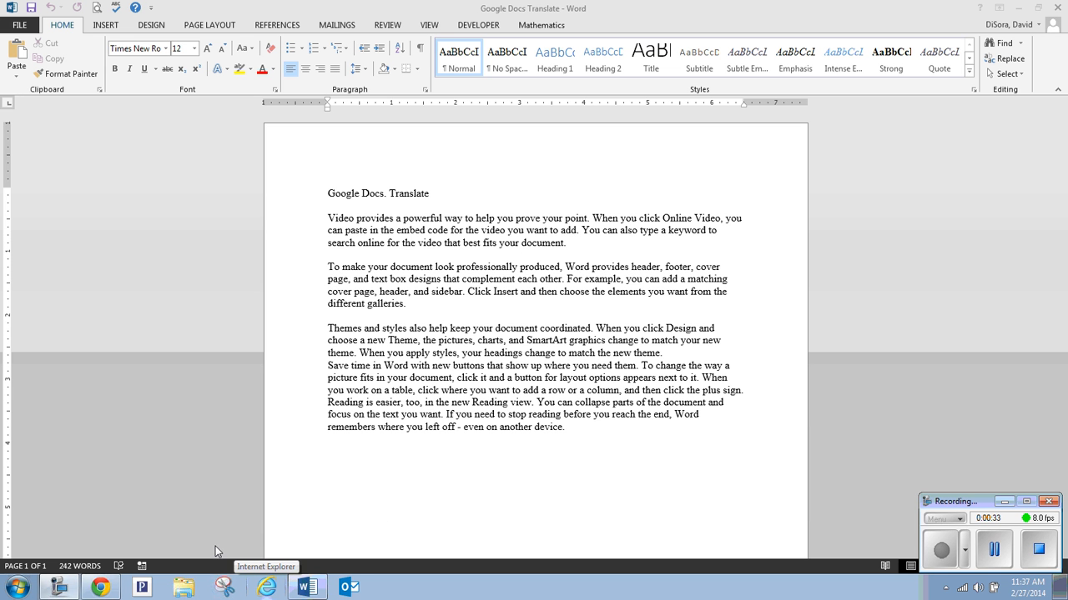
mouse_move(265, 541)
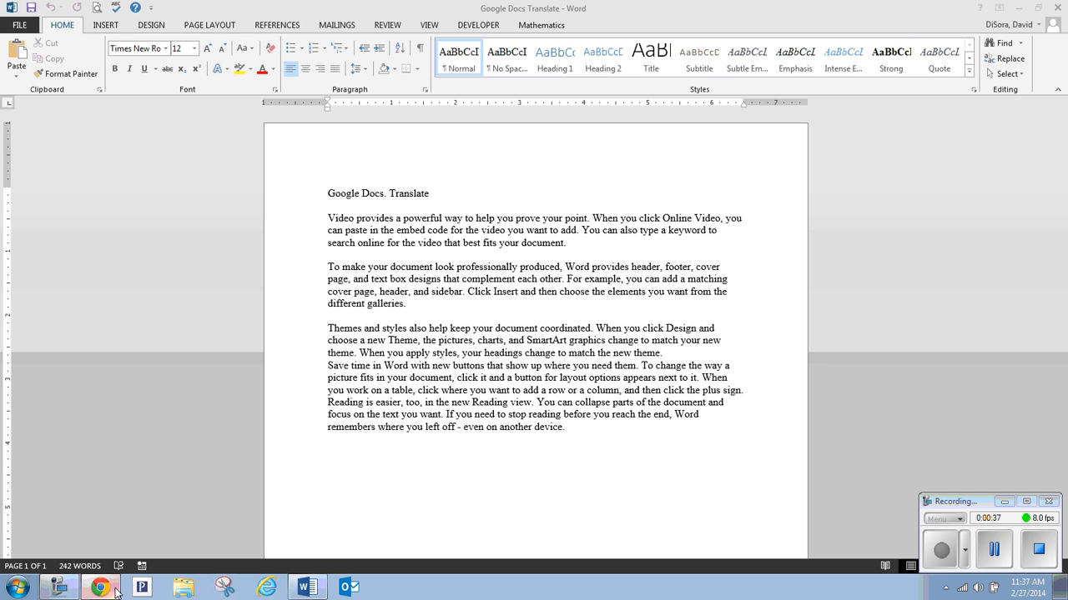
- Upload the 'Google Docs Translate' Word document from the Desktop to My Drive
left_click(100, 588)
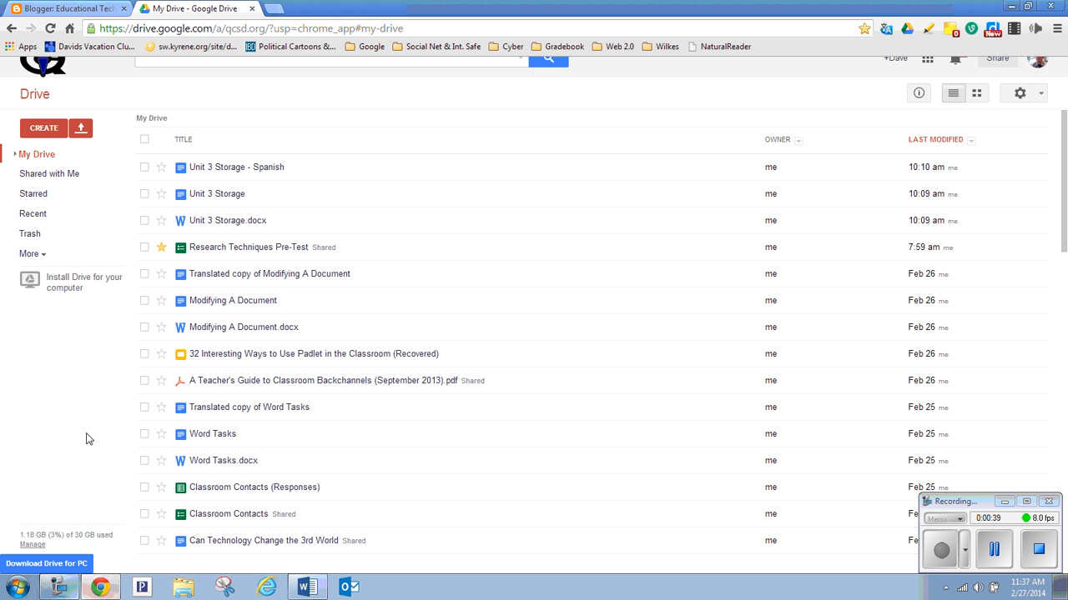
mouse_move(110, 159)
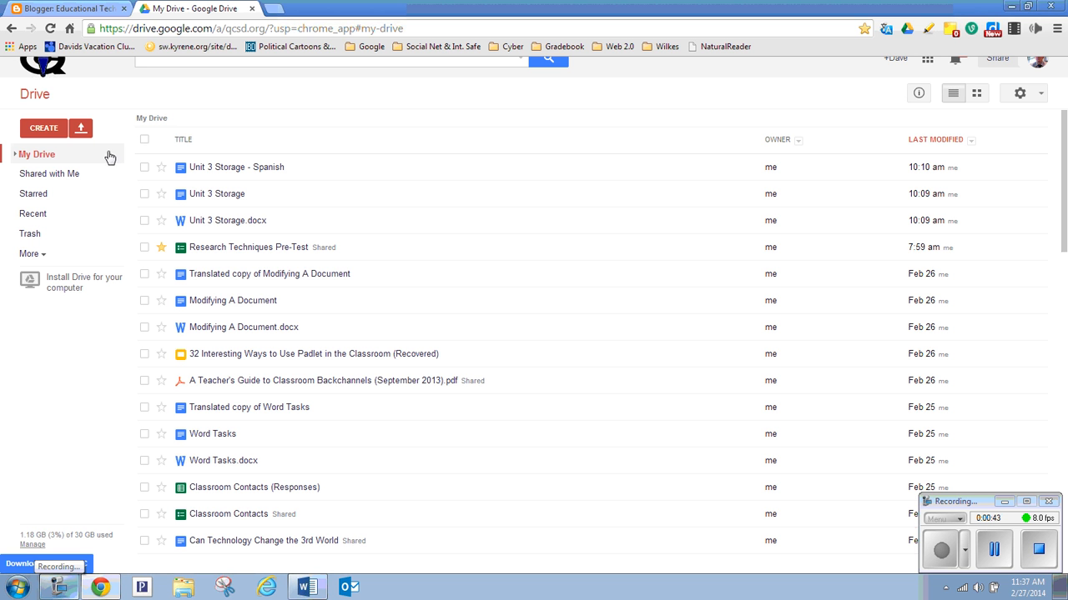
mouse_move(81, 128)
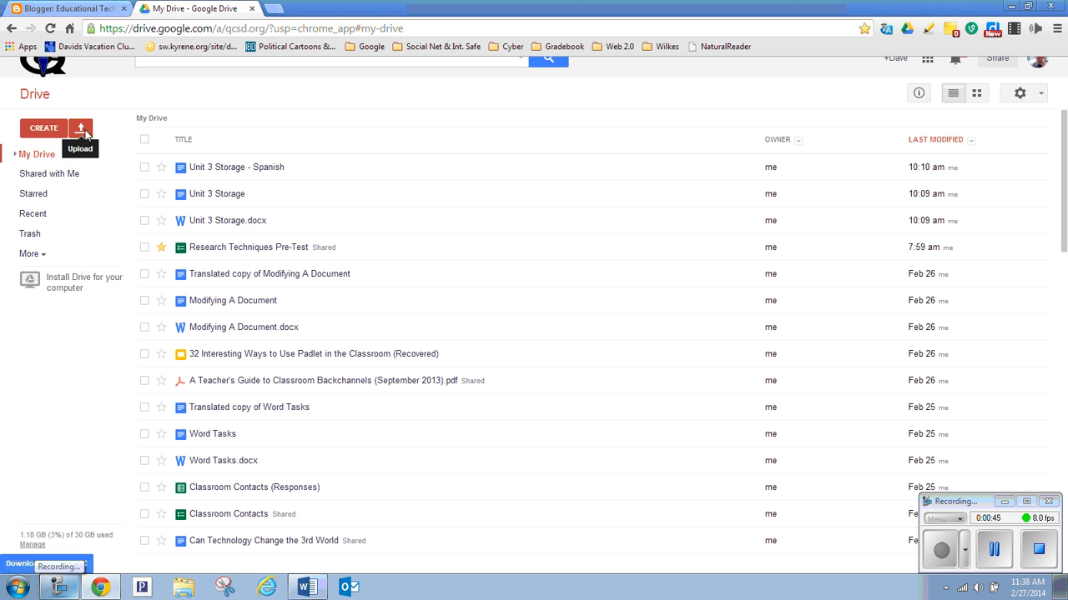
left_click(80, 128)
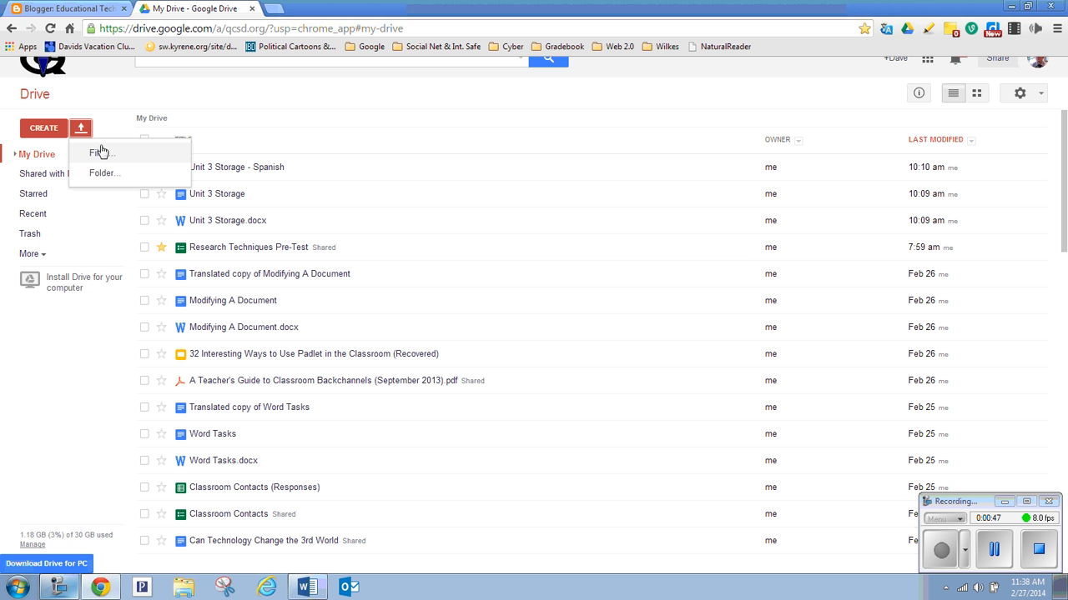
mouse_move(123, 158)
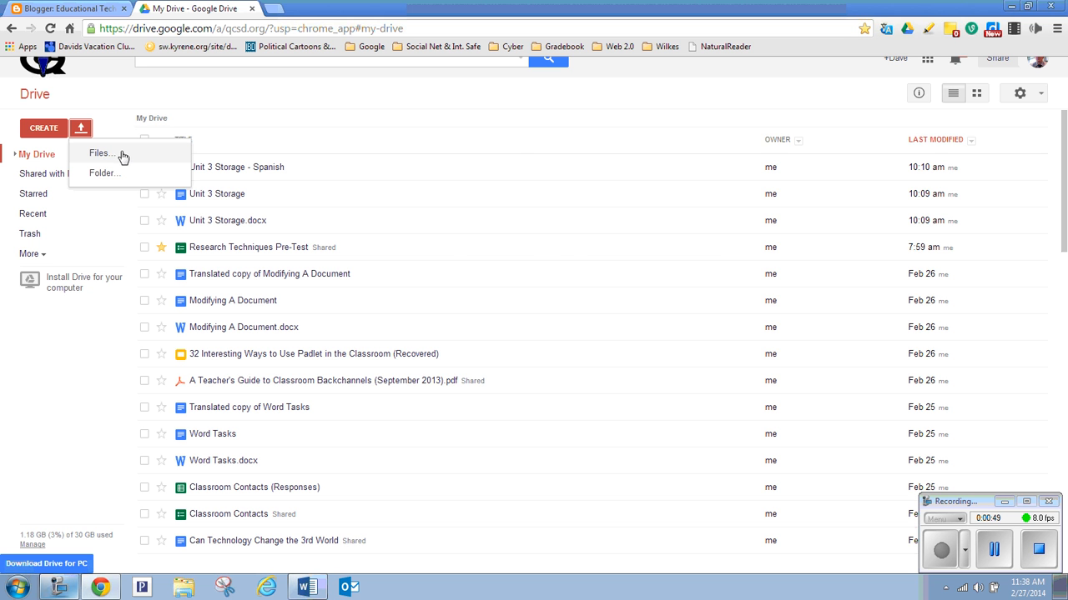
left_click(102, 153)
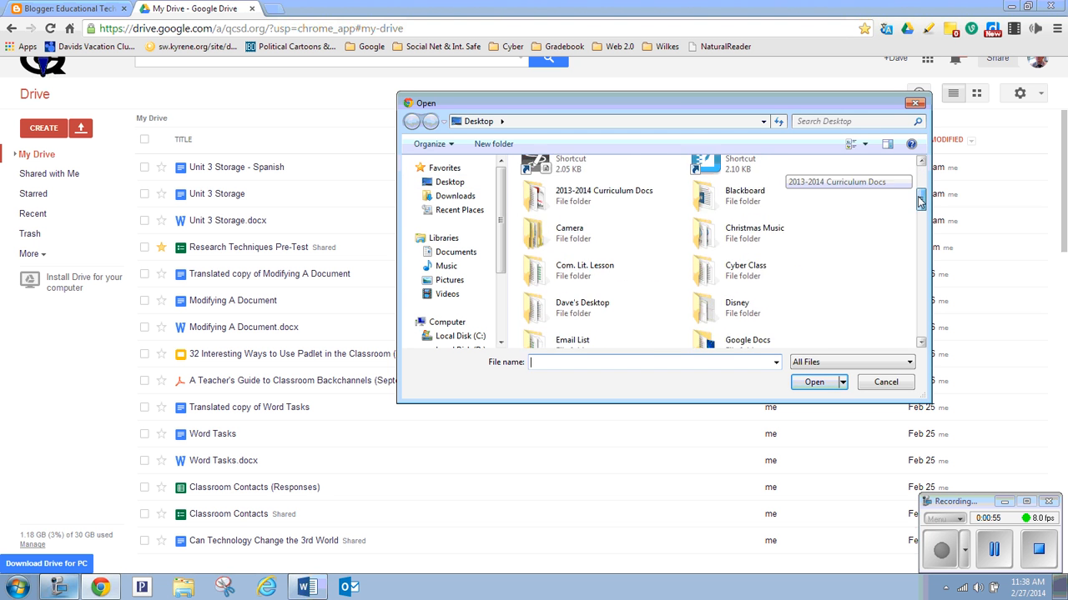
scroll("down", 3)
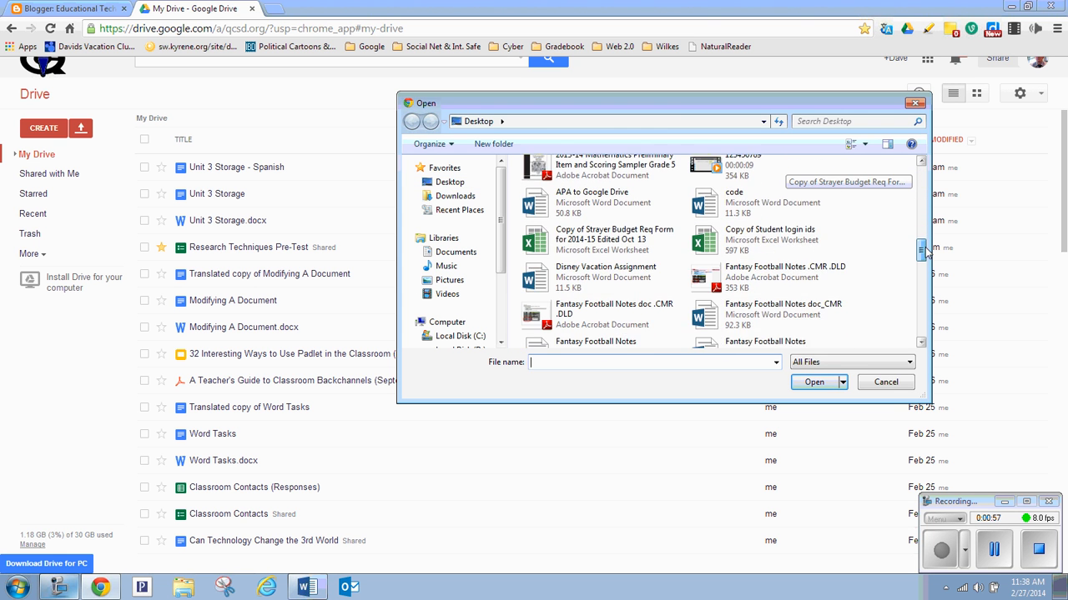
scroll("down", 3)
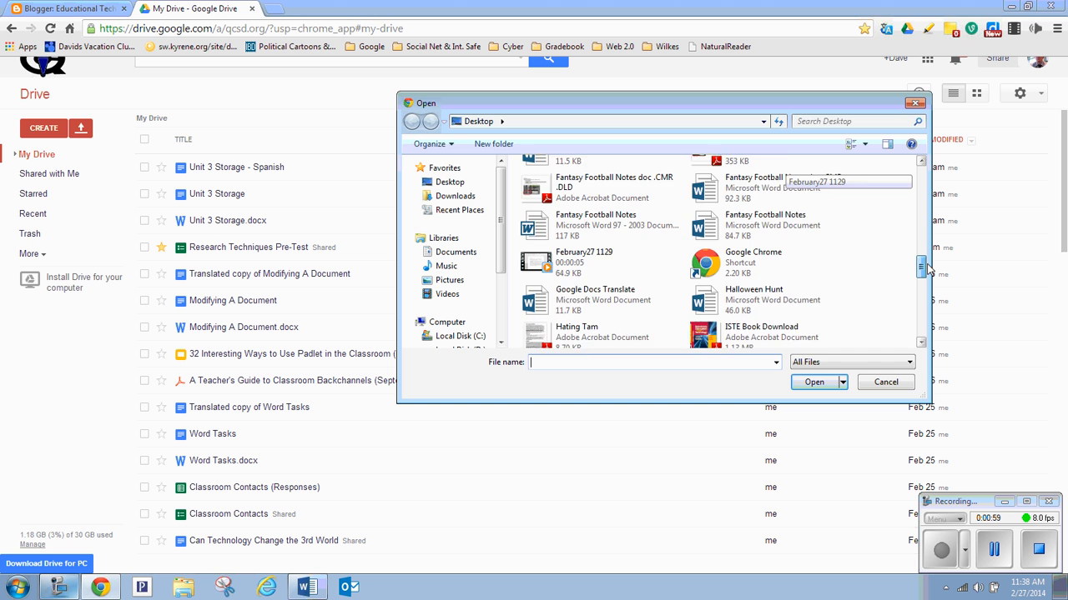
left_click(594, 237)
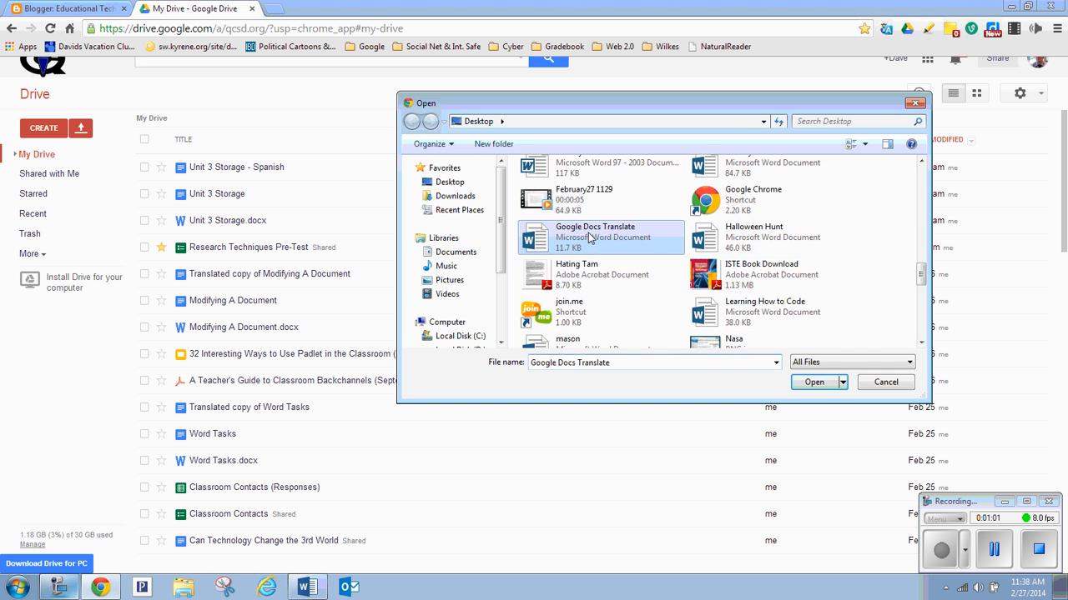
left_click(814, 382)
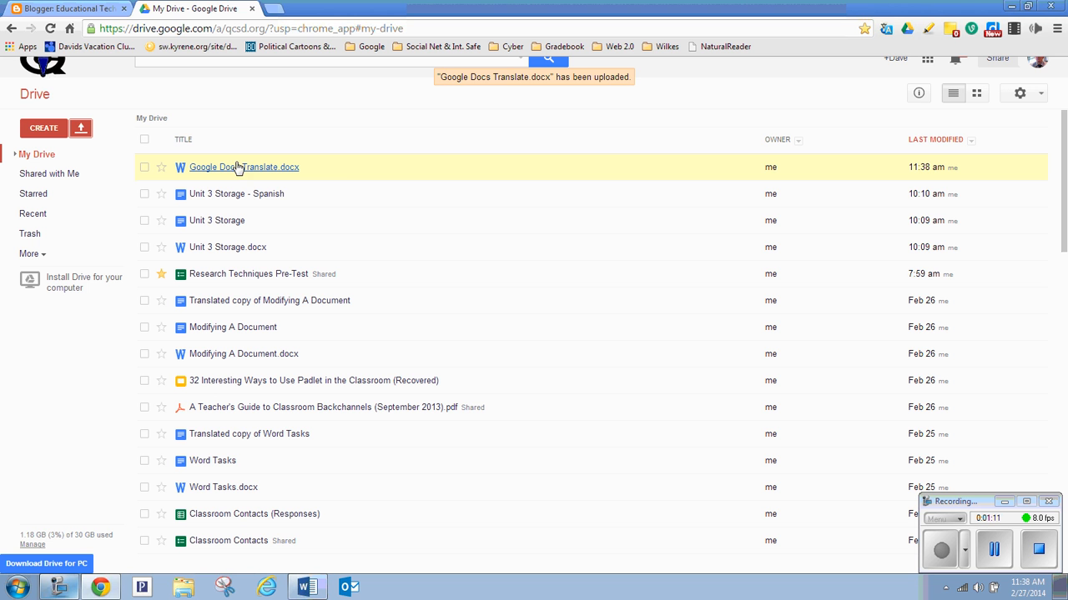
mouse_move(243, 167)
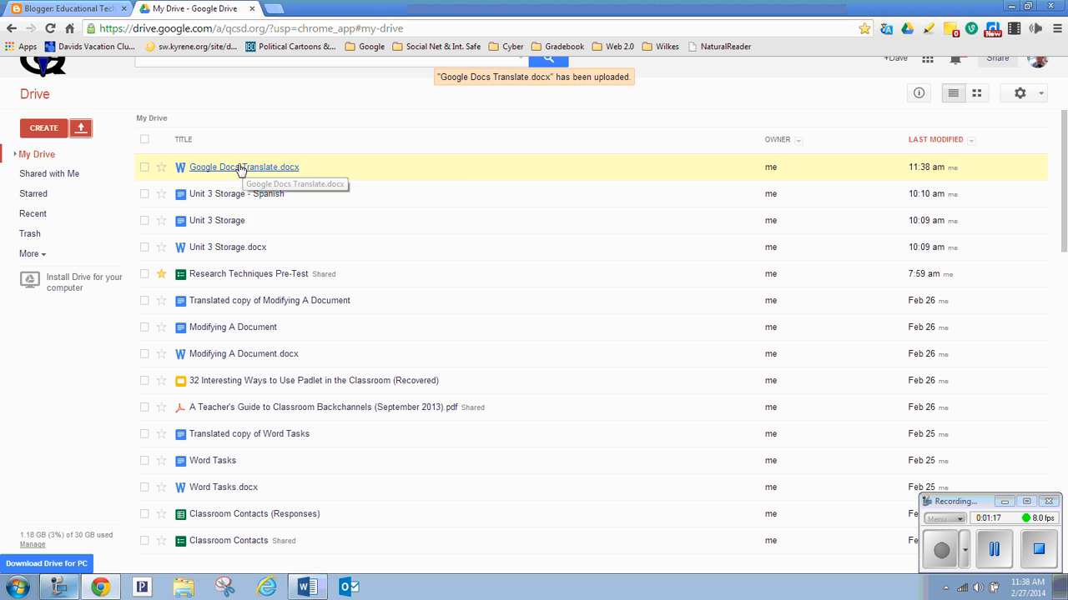
- Open 'Google Docs Translate.docx' with Google Docs from its context menu
right_click(243, 167)
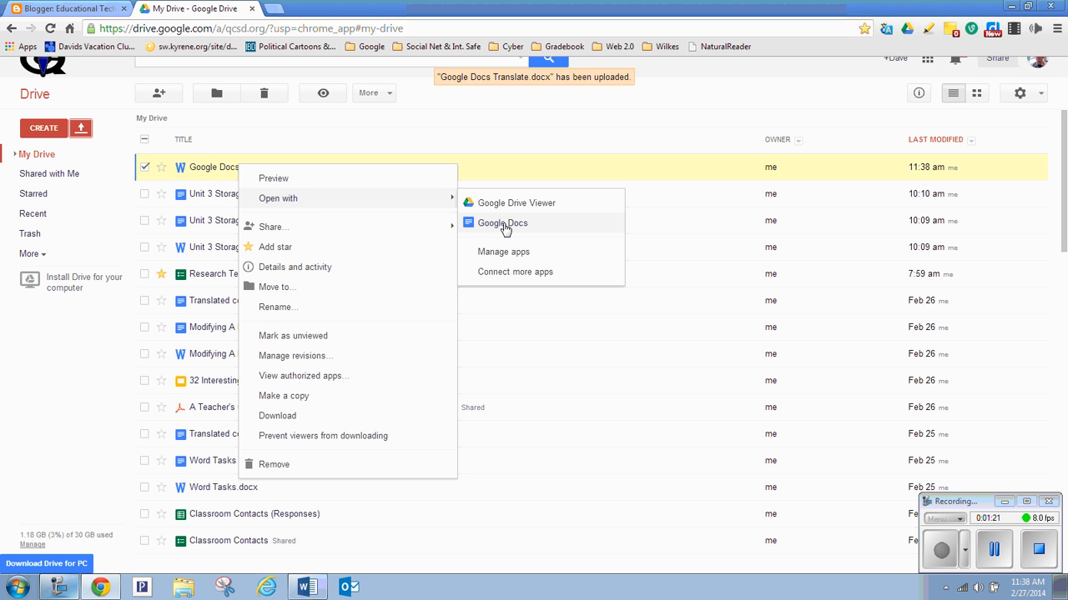
left_click(502, 223)
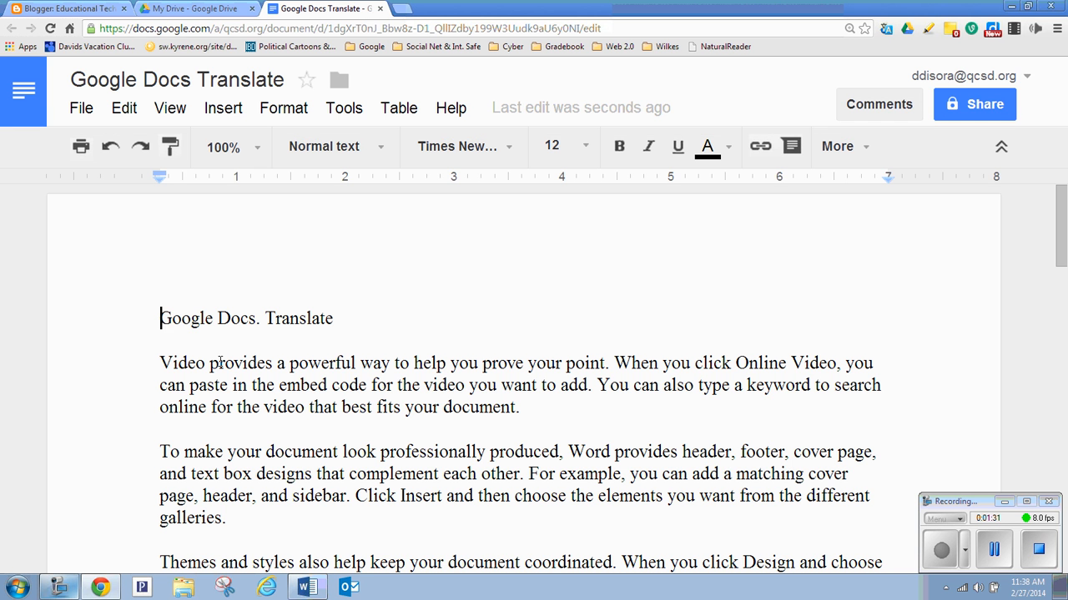
mouse_move(220, 360)
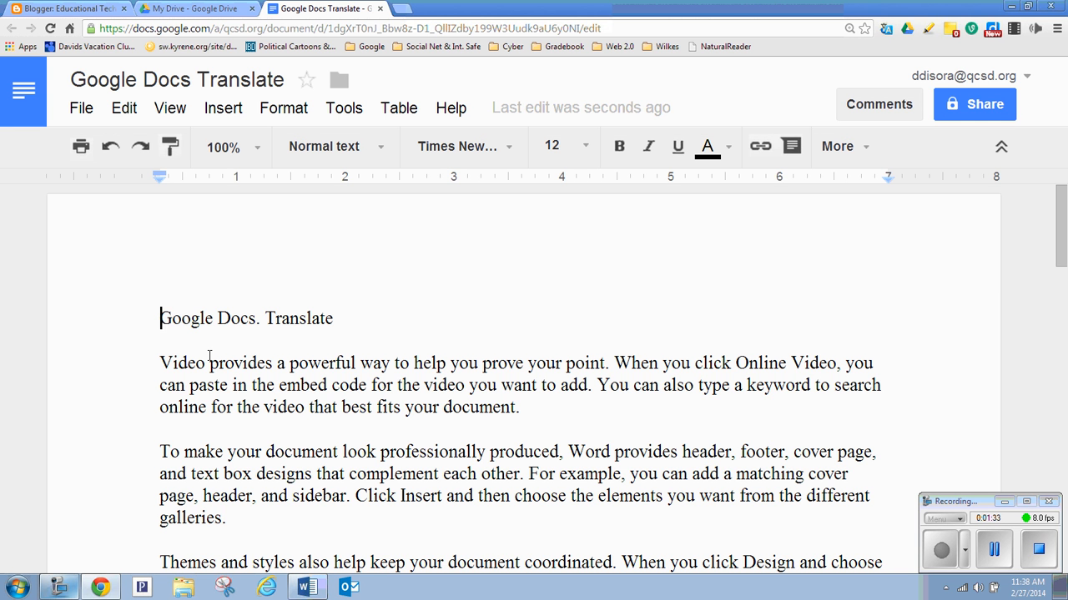
mouse_move(385, 184)
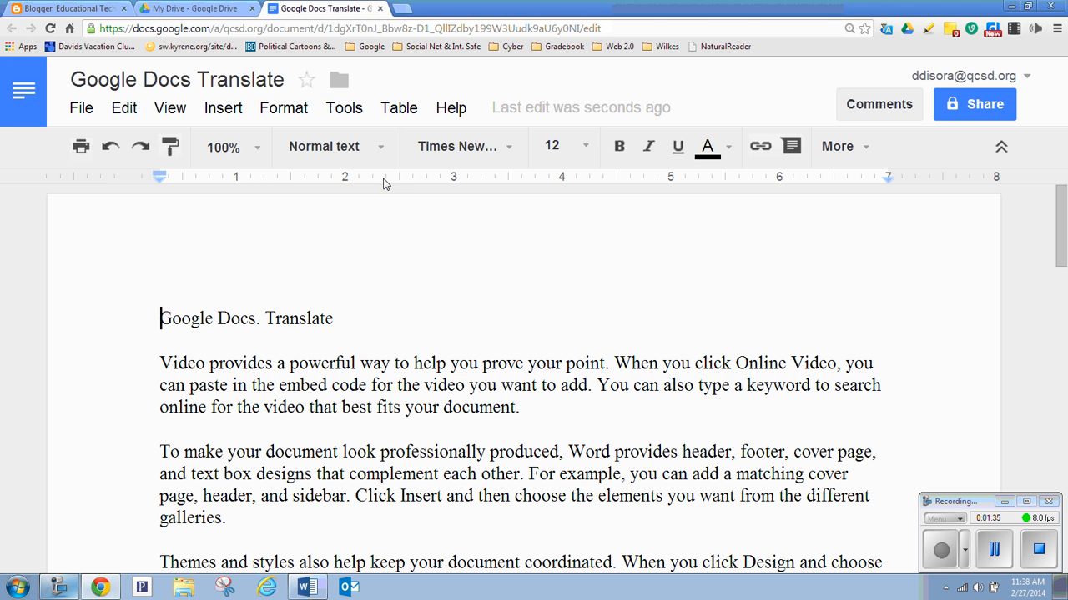
mouse_move(343, 108)
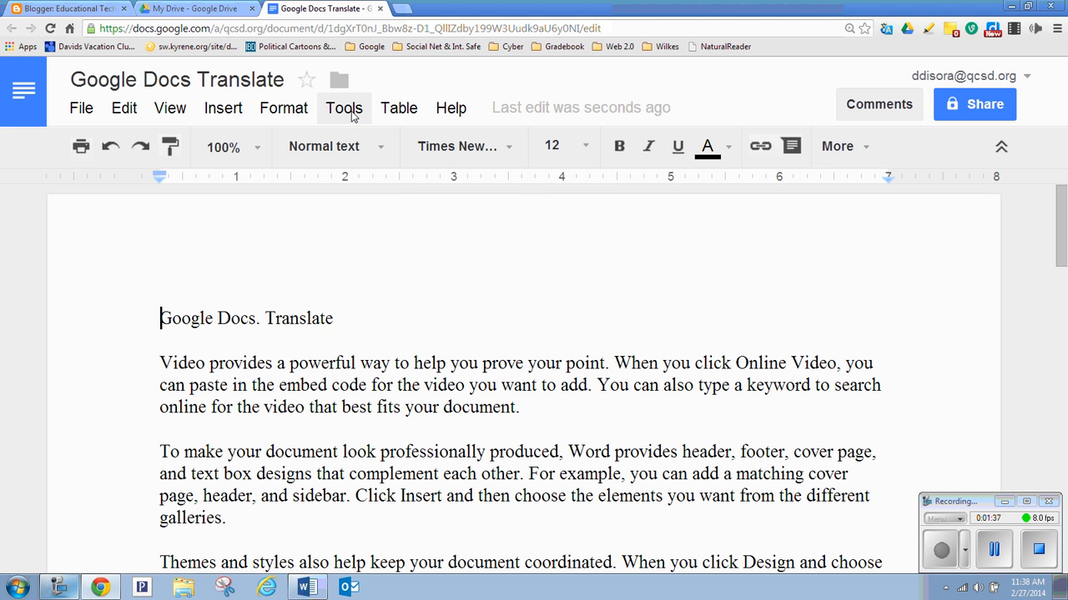
- Open the Translate document dialog from the Tools menu
left_click(343, 107)
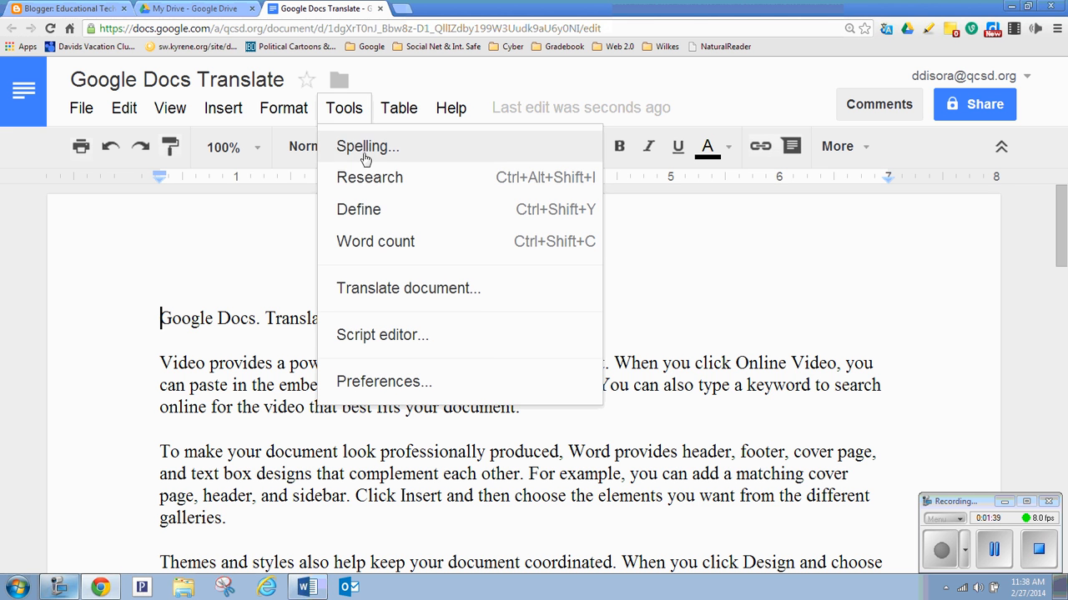
left_click(386, 292)
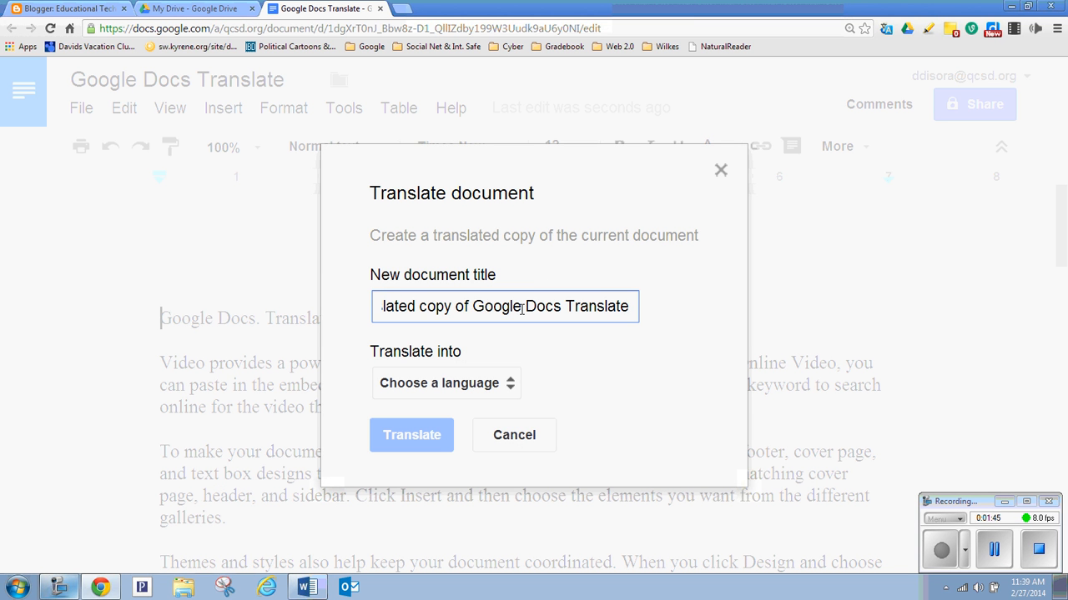
- Translate the document into Spanish as a copy titled 'Google Docs Translate'
double_click(442, 306)
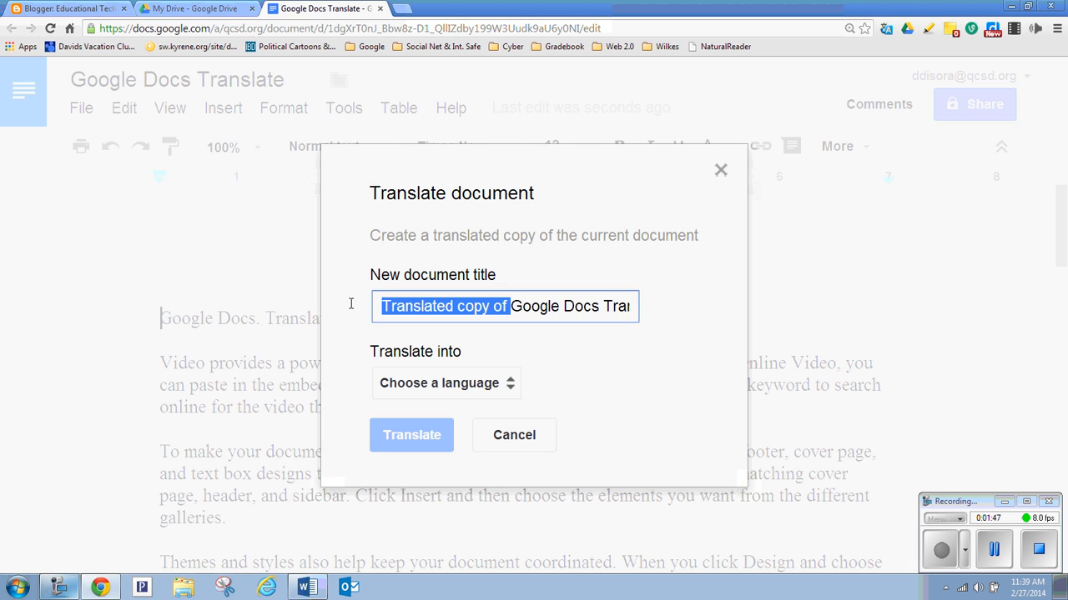
type("Google Docs Translate")
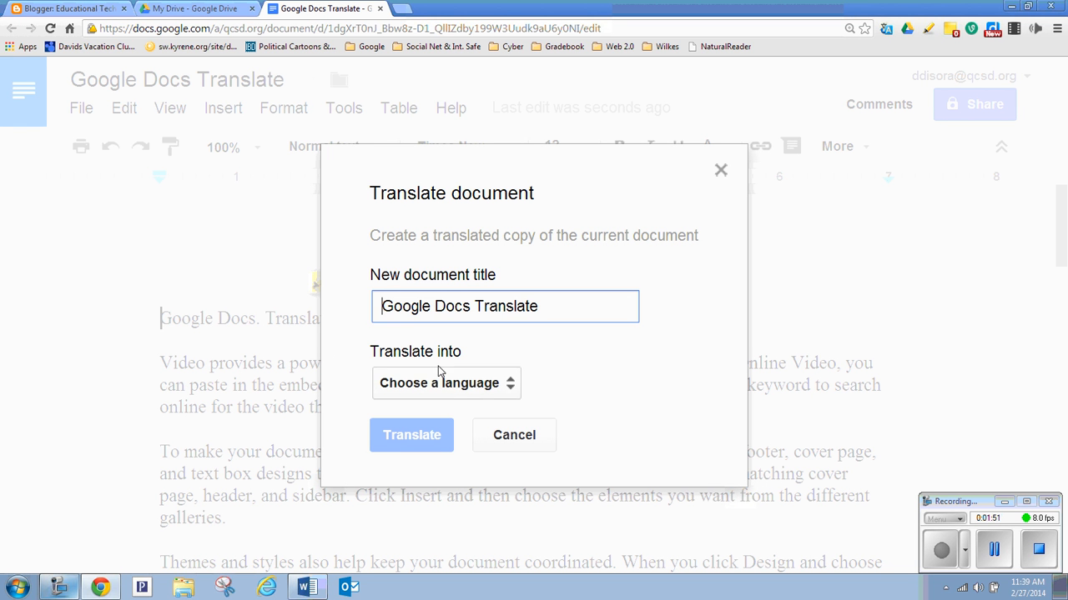
mouse_move(385, 368)
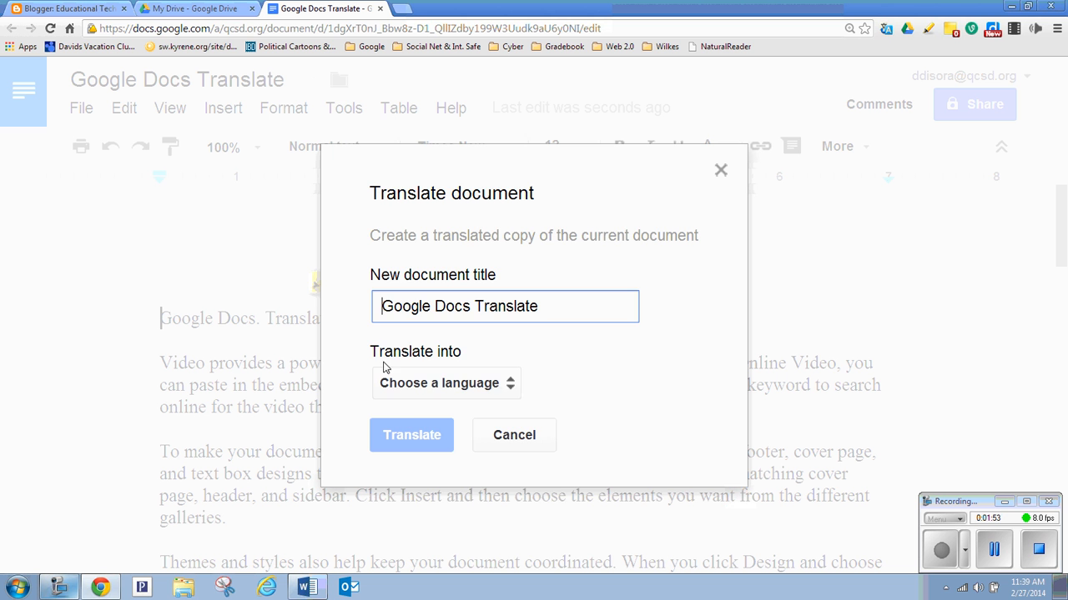
left_click(446, 382)
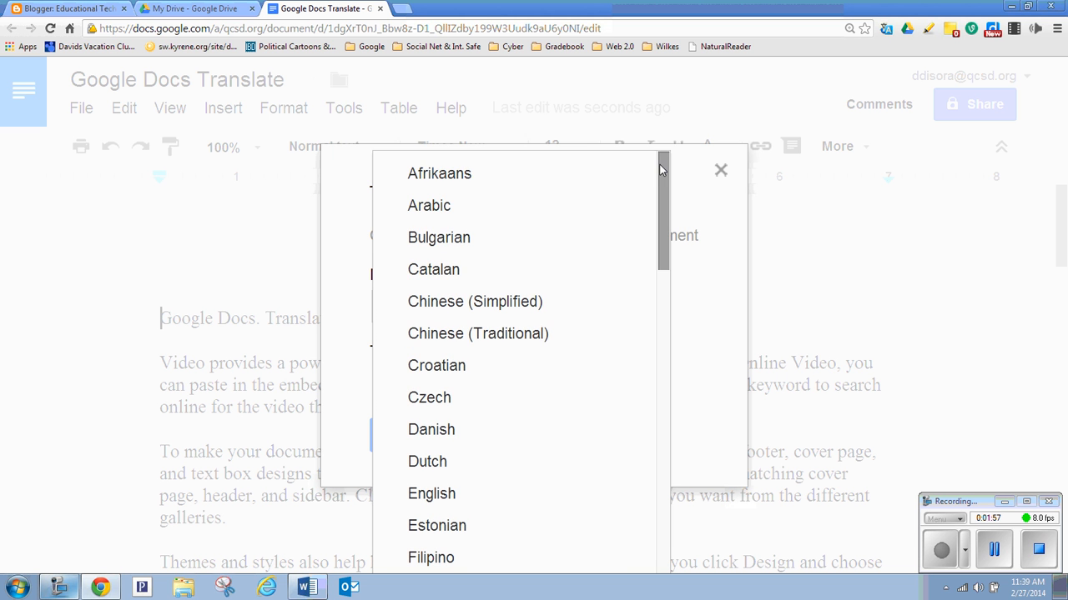
scroll("down", 3)
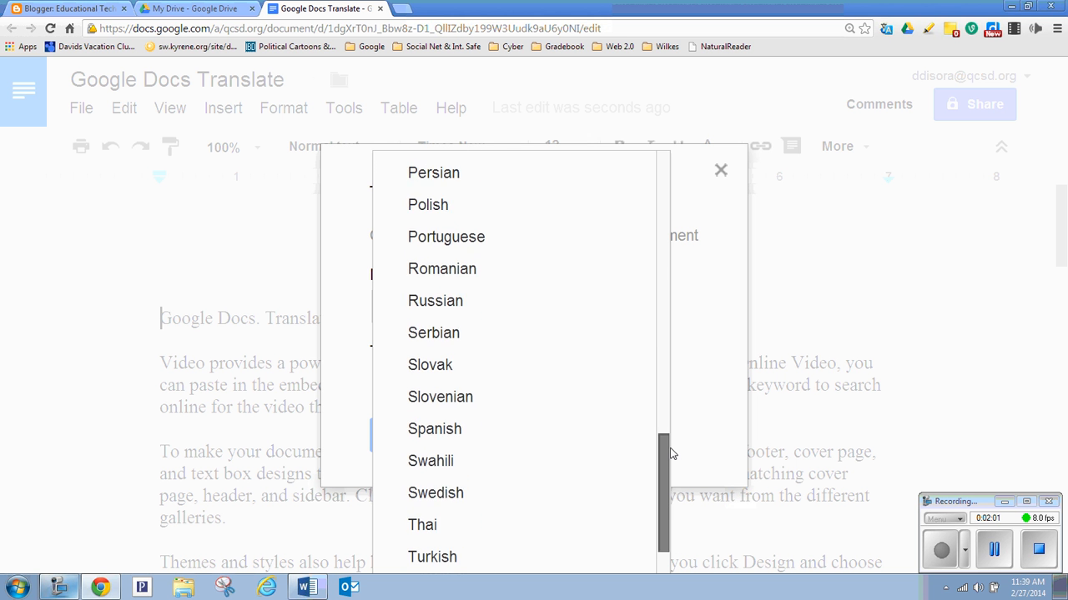
left_click(435, 429)
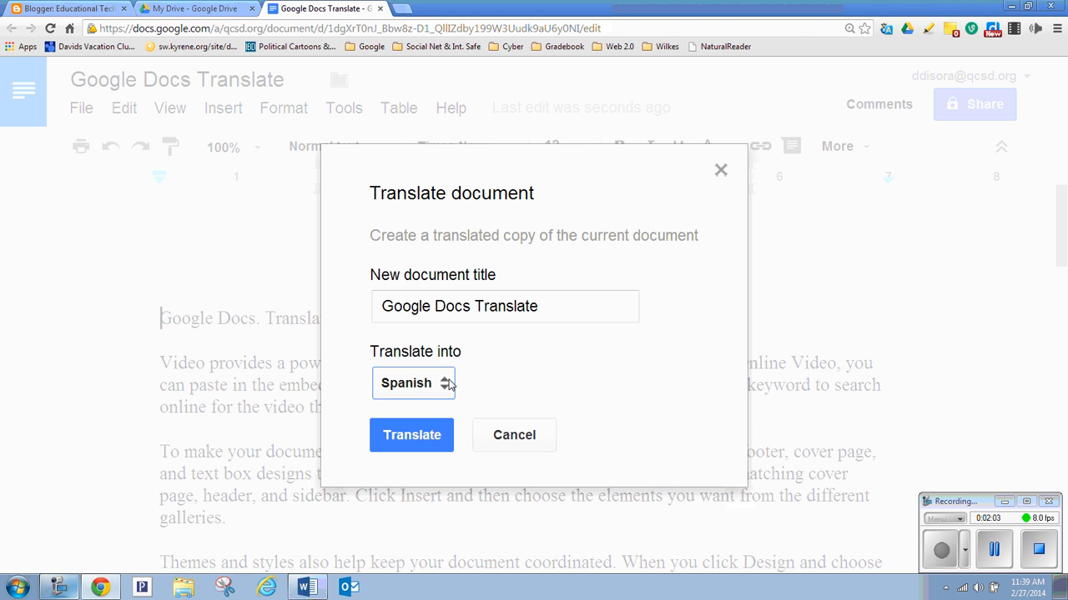
left_click(411, 434)
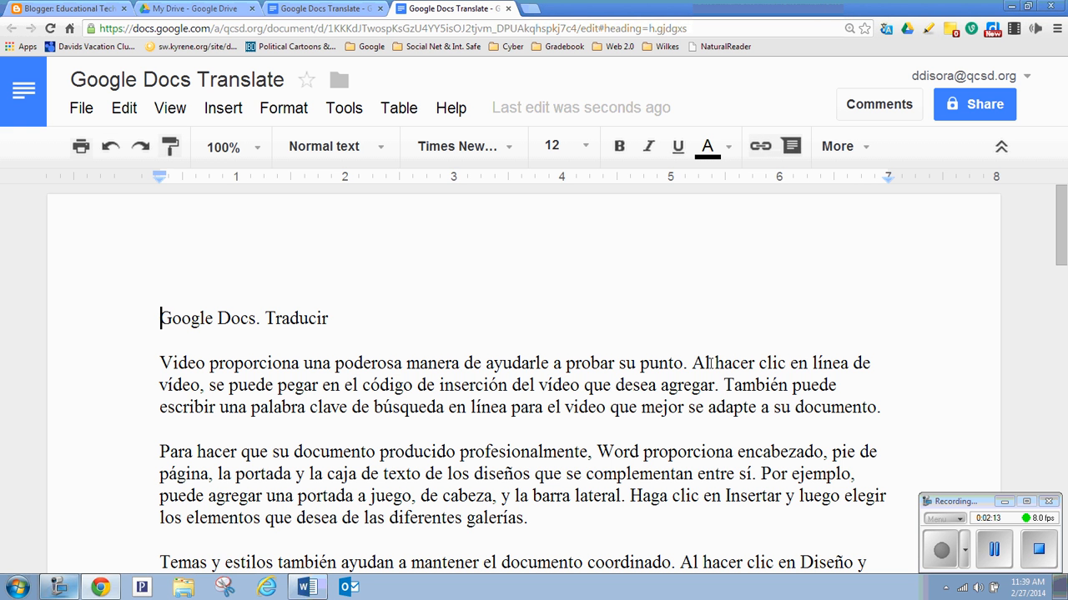
mouse_move(333, 374)
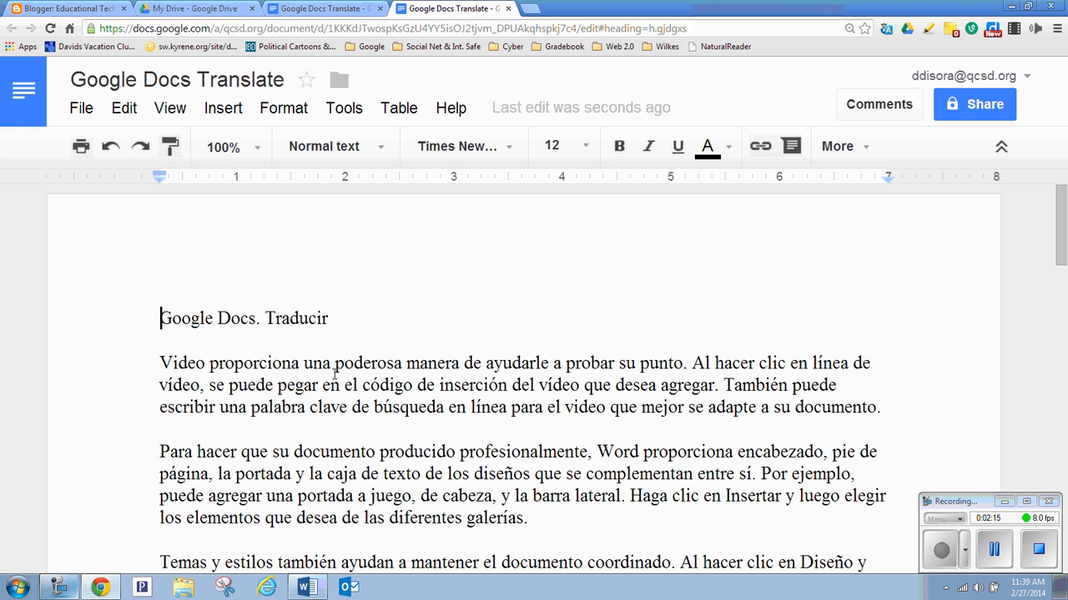
scroll("down", 3)
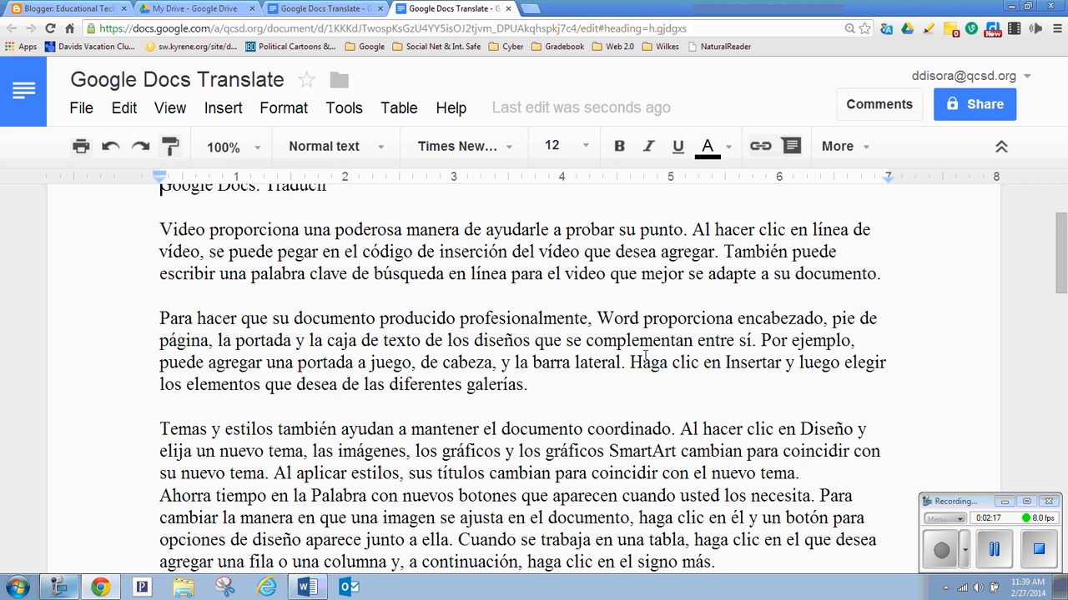
scroll("up", 3)
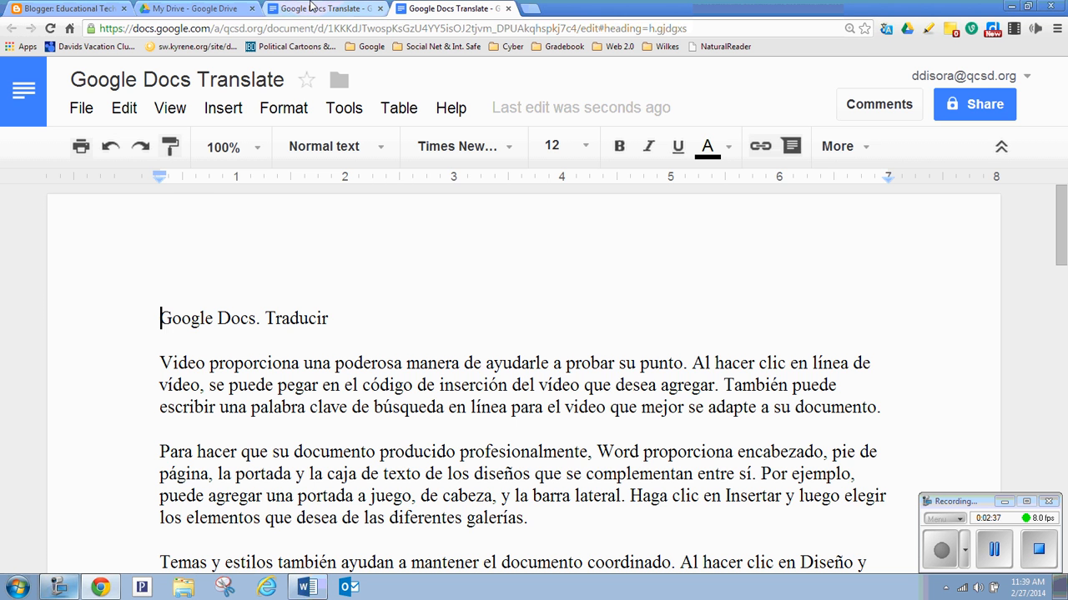
left_click(196, 8)
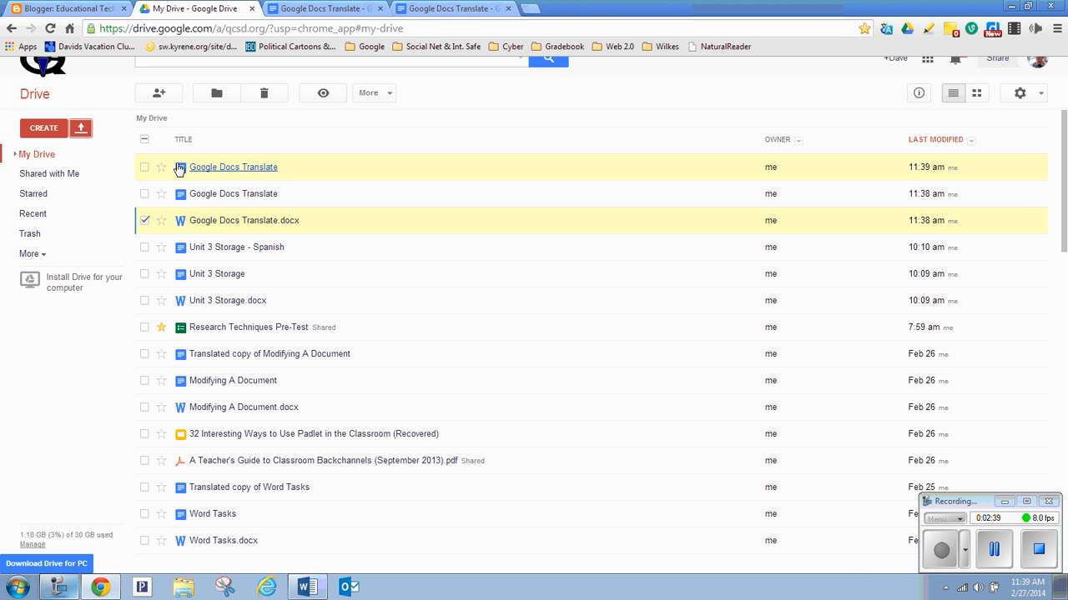
mouse_move(233, 167)
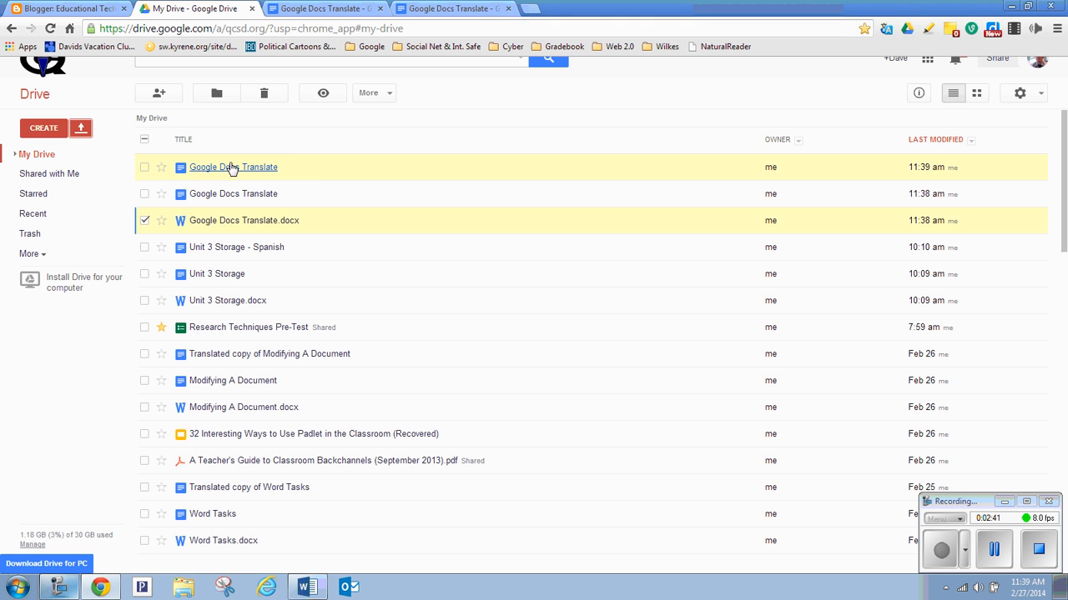
left_click(450, 8)
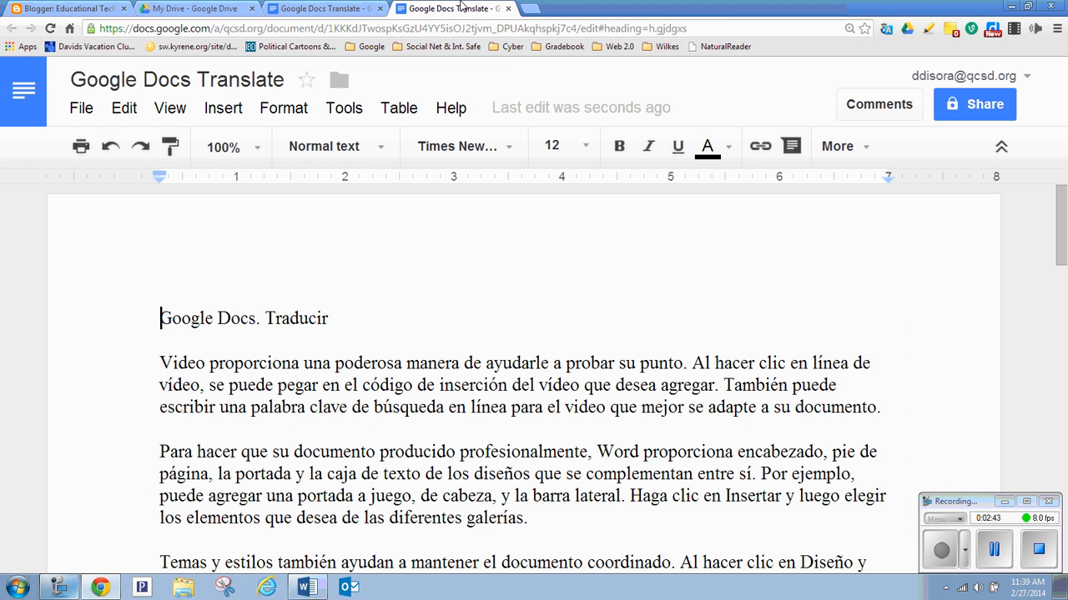
mouse_move(559, 355)
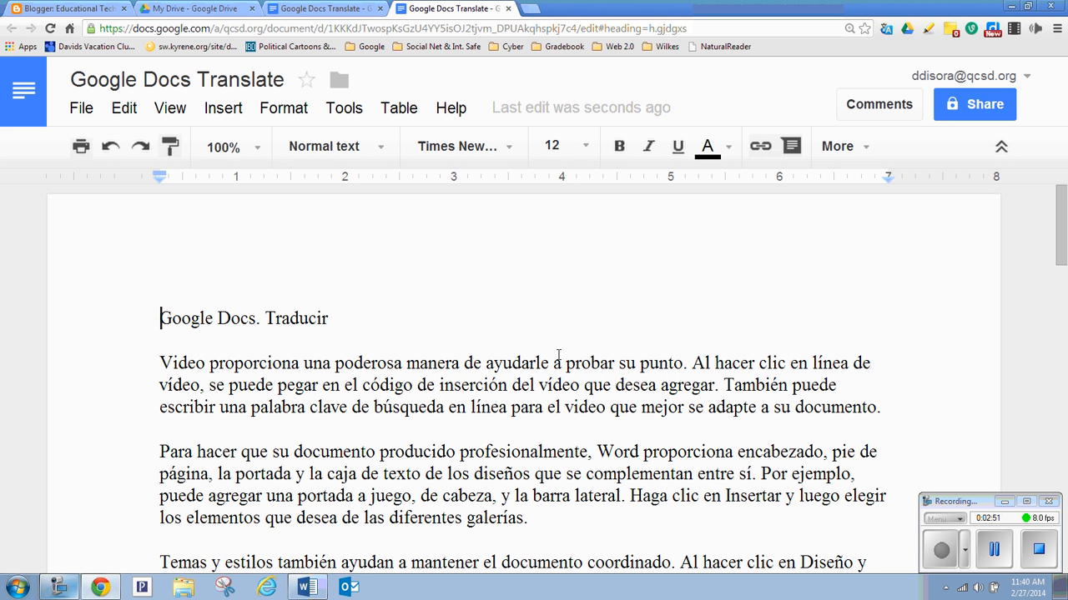
mouse_move(81, 107)
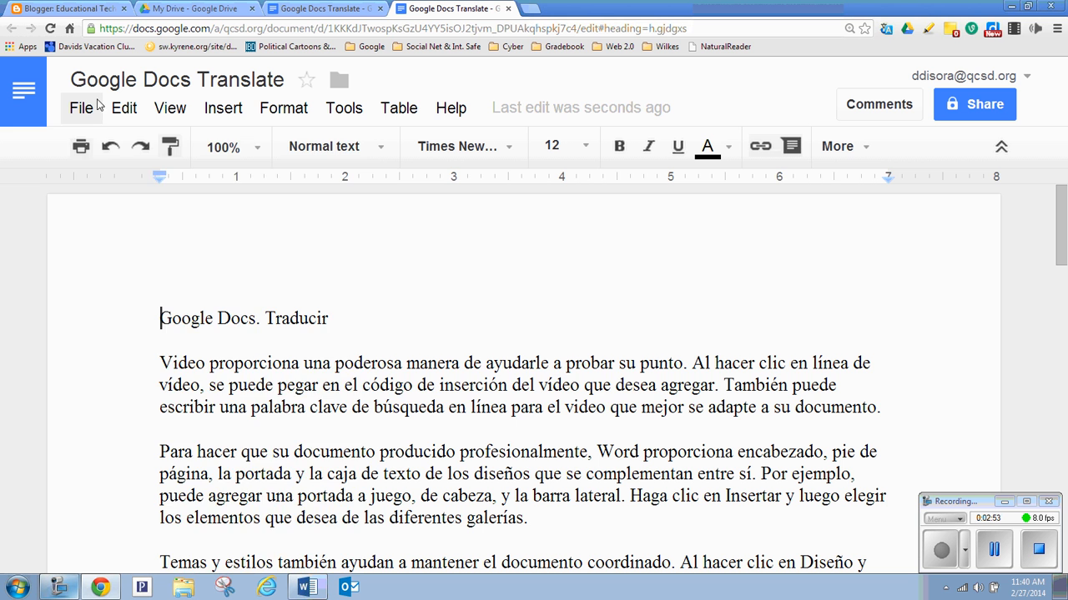
left_click(81, 108)
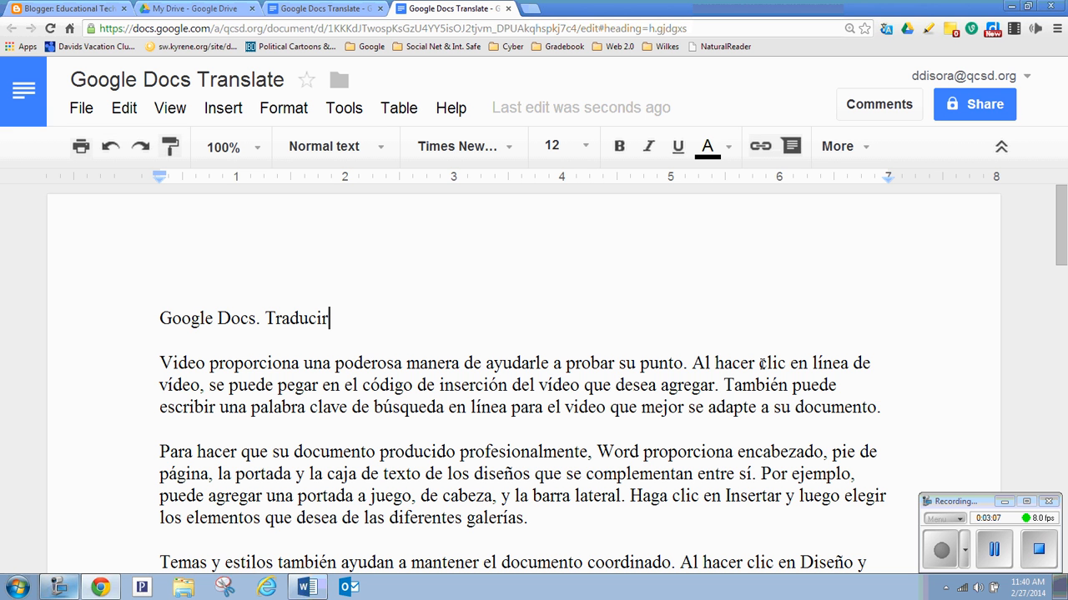
mouse_move(779, 80)
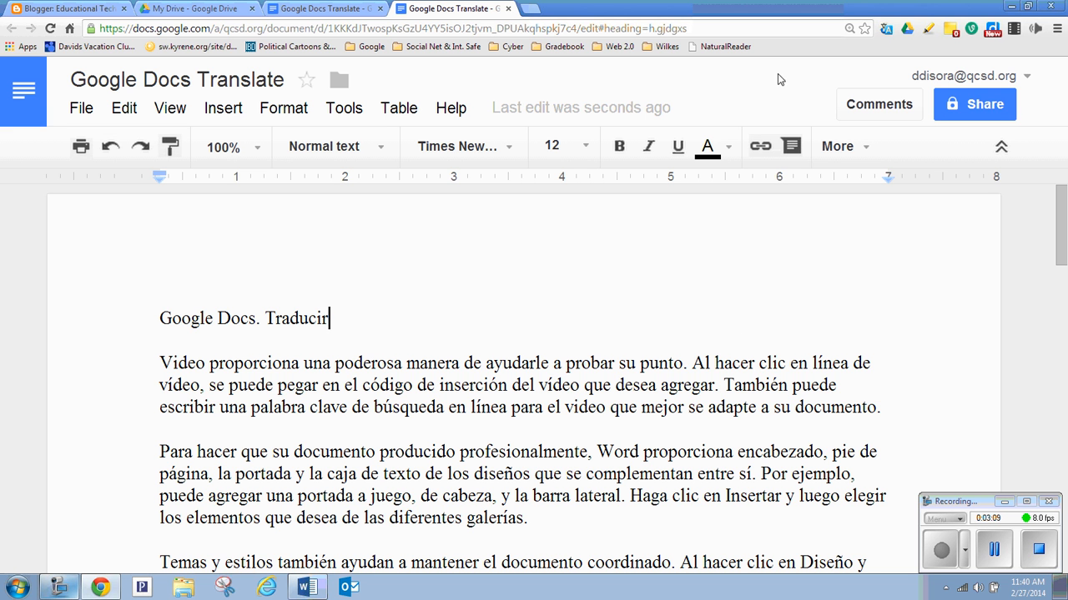